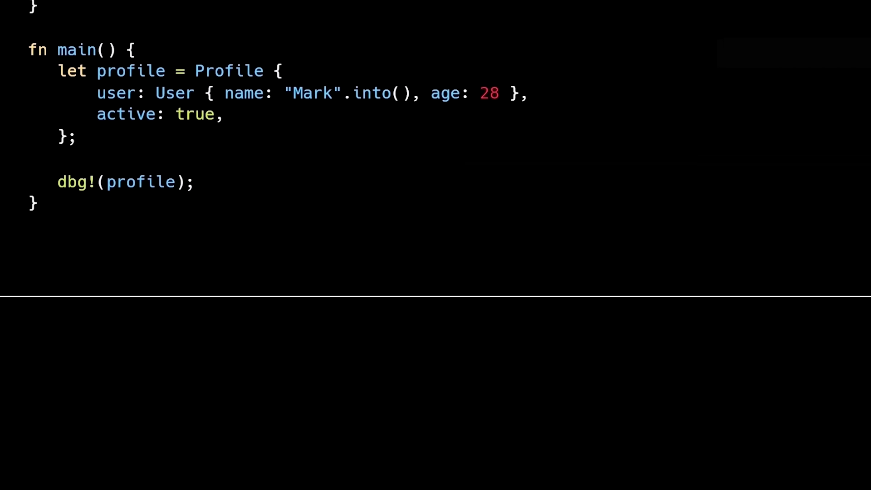
Scroll to the main function building a Profile with a nested User and calling dbg!
scroll(down, 3)
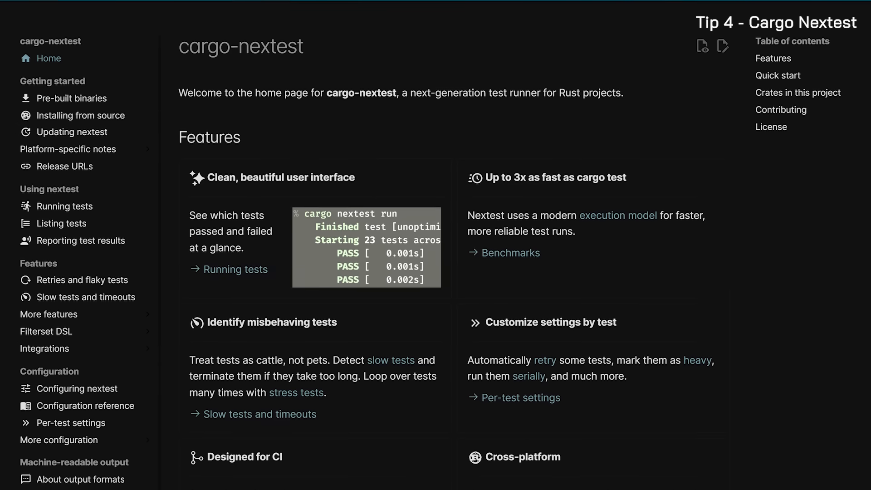
Scroll the cargo-nextest home page down to its Features overview.
scroll(down, 3)
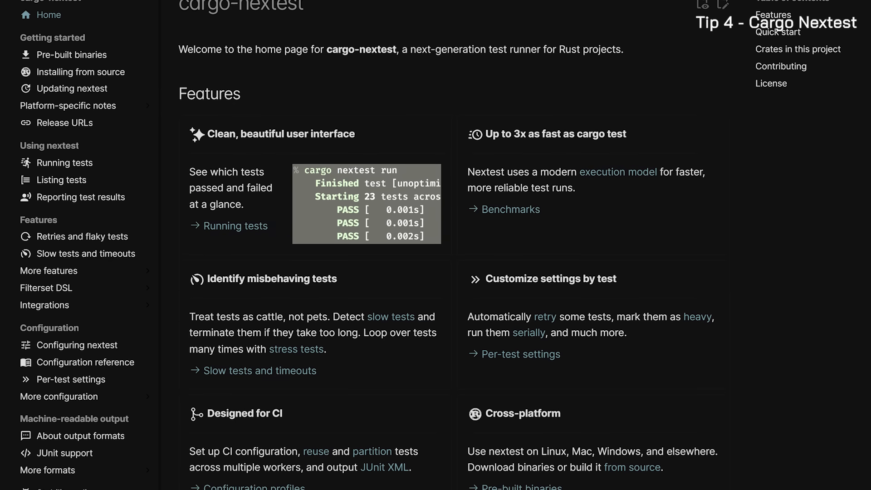
scroll(down, 3)
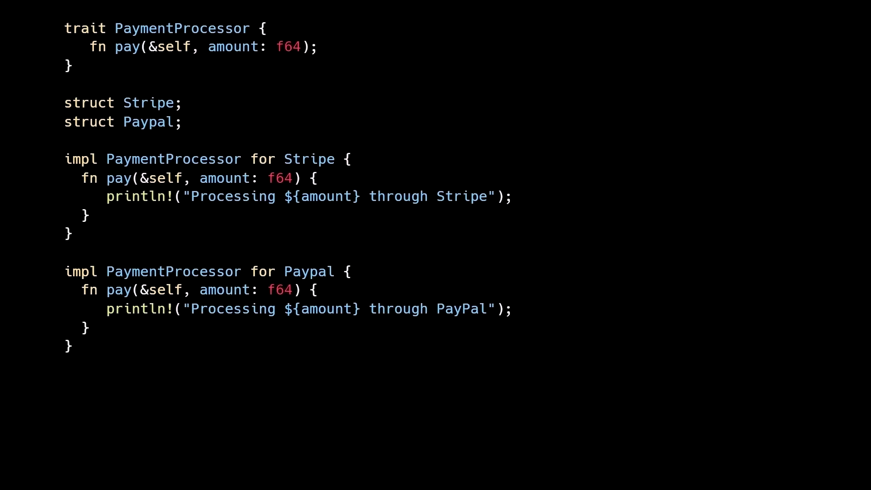
Scroll to the Stripe and Paypal impl blocks of the PaymentProcessor trait.
scroll(down, 3)
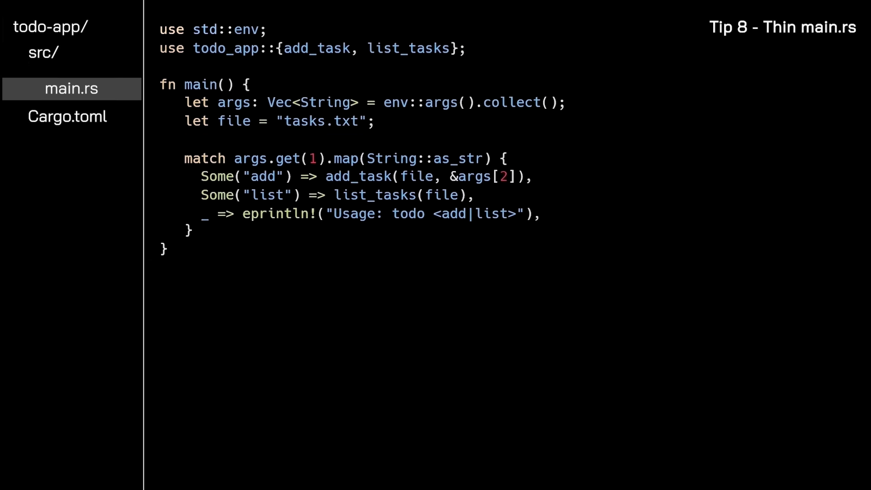
Show src/main.rs of the todo-app, a thin main dispatching add and list.
click(62, 78)
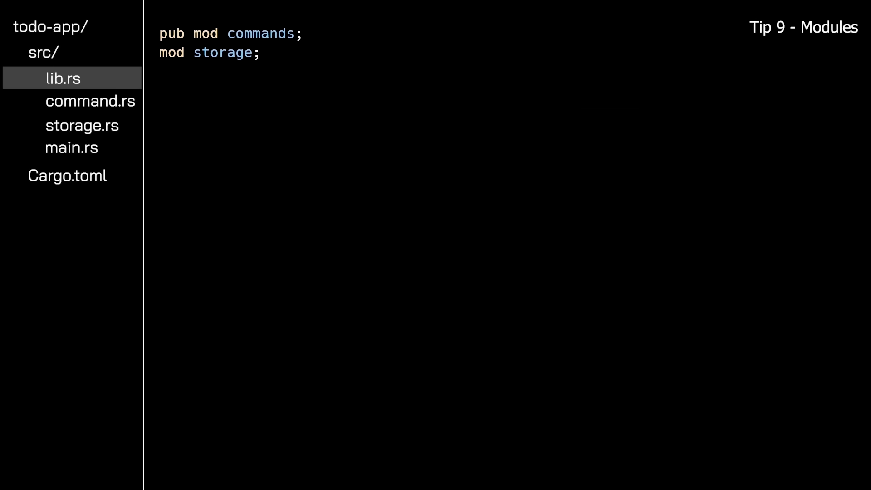
Step through command.rs and storage.rs in the todo-app src tree, ending on storage.rs.
click(91, 100)
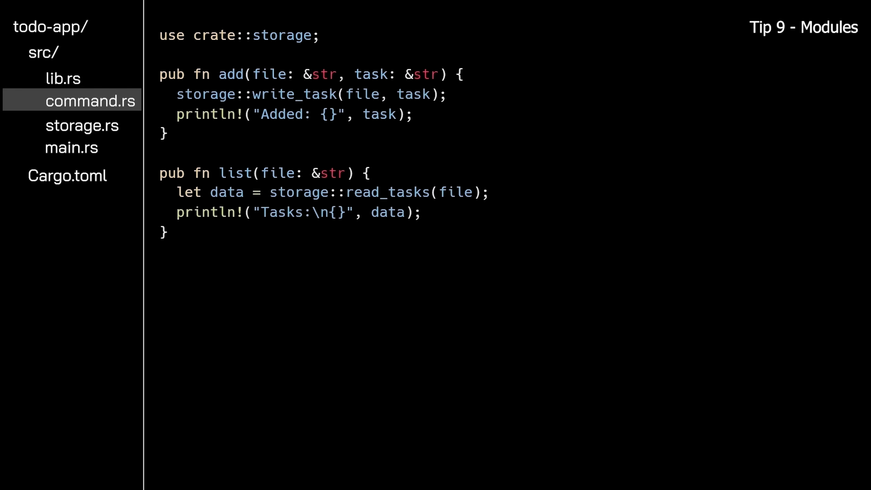
click(80, 125)
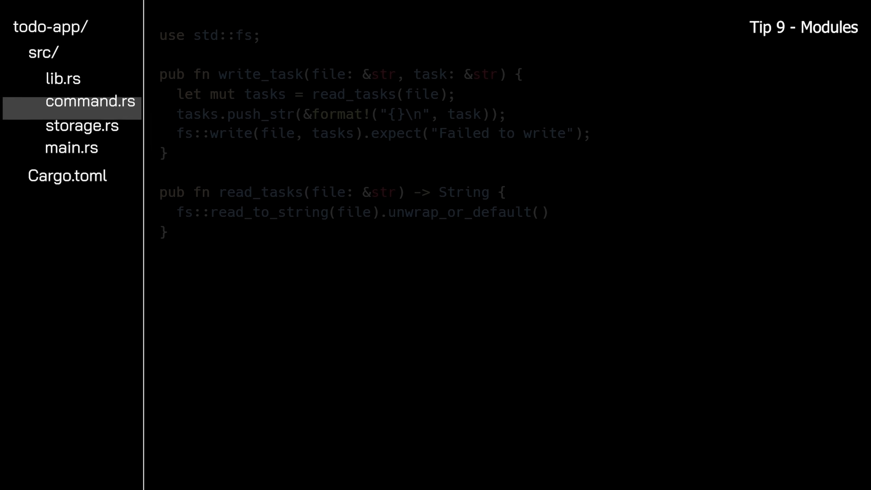
click(81, 125)
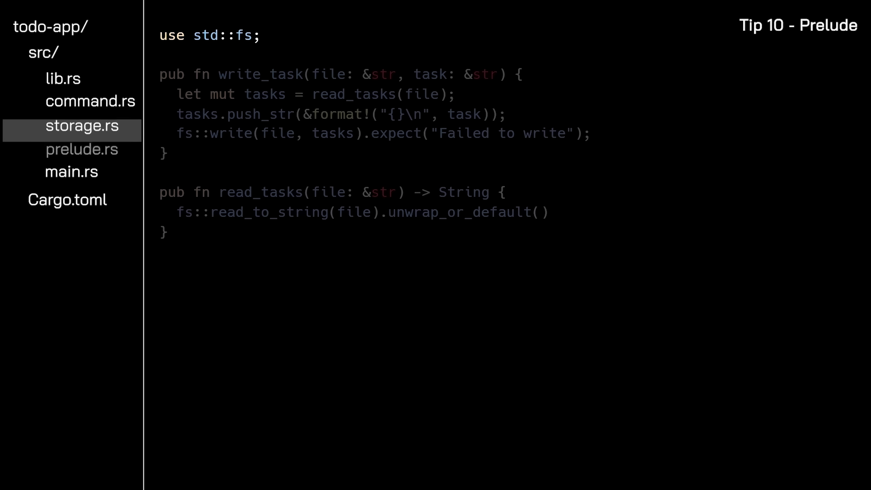
Review prelude.rs, then complete storage.rs with use crate::prelude::*;.
click(82, 149)
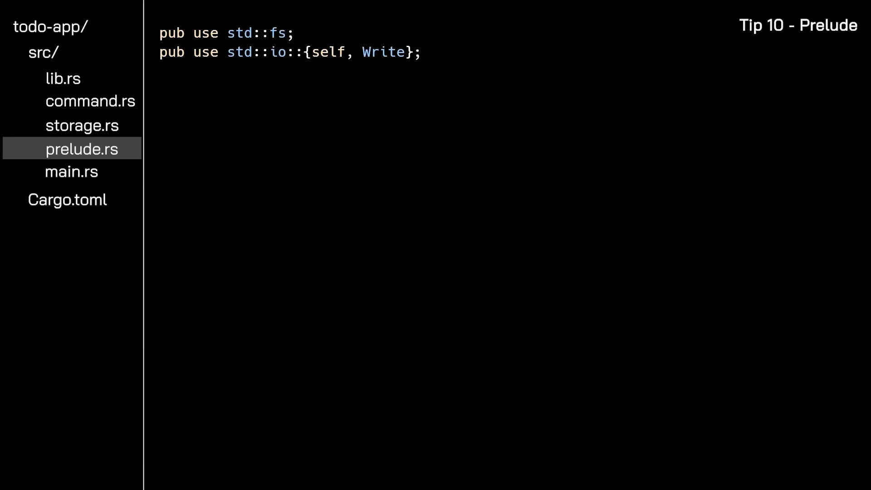
click(82, 125)
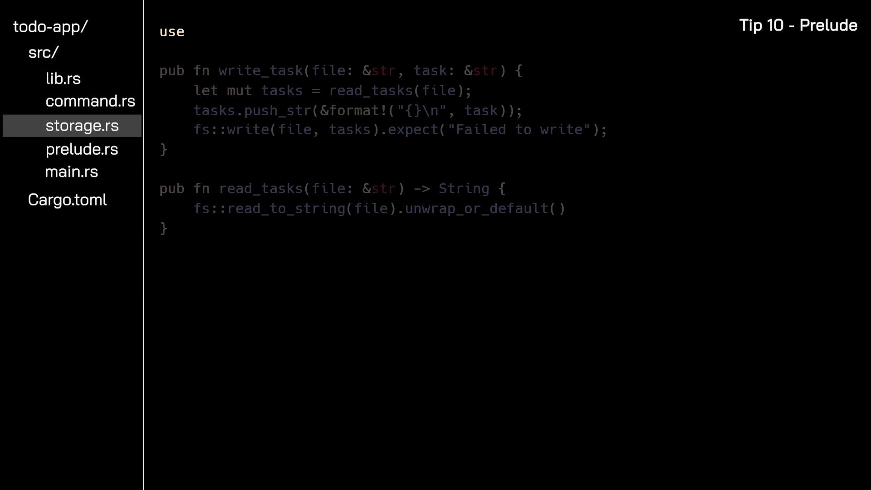
text(crate::prelude::*;)
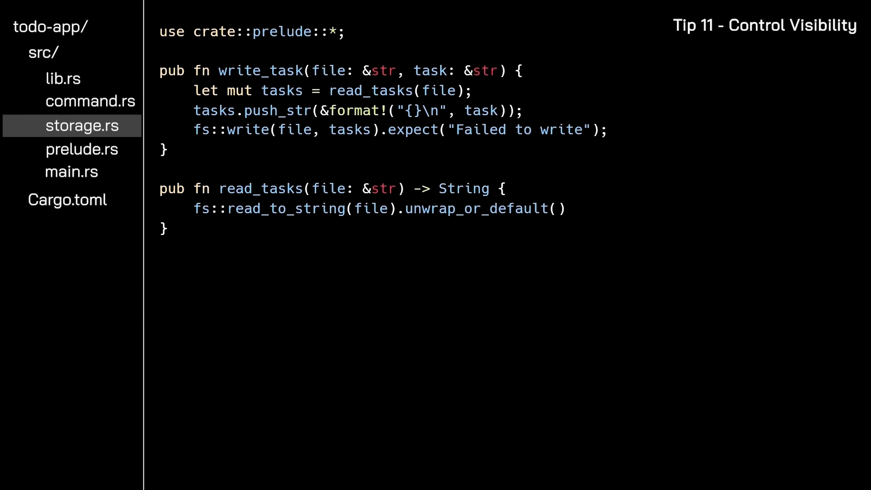
Show lib.rs declaring pub mod commands with private storage and prelude modules.
click(63, 78)
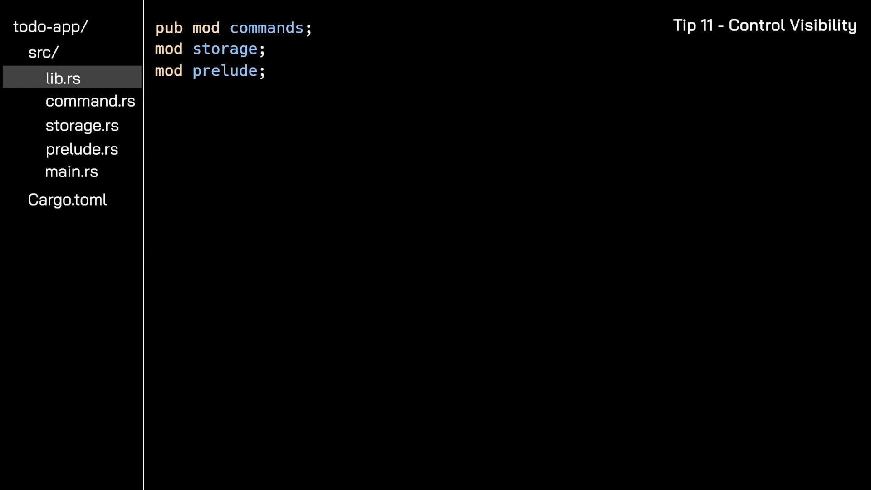
click(81, 125)
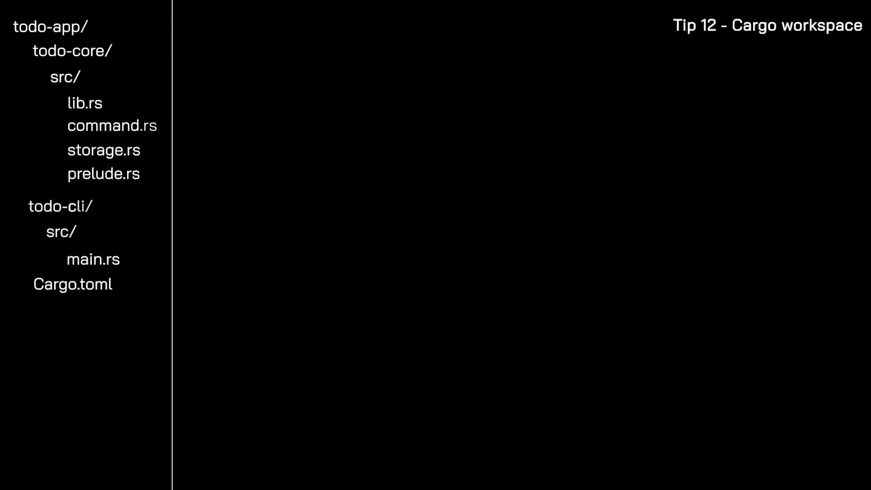
Restructure the tree into todo-core and todo-cli crates under a root Cargo.toml.
click(73, 284)
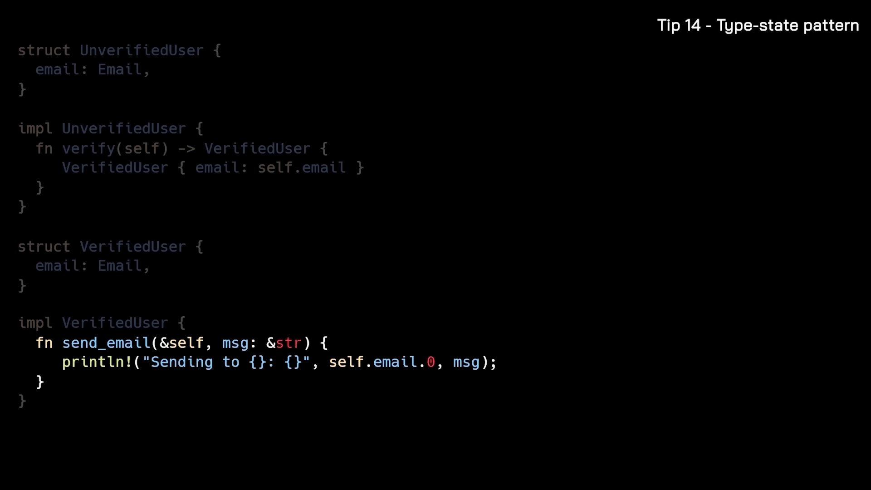
Scroll to the VerifiedUser send_email method of the type-state example.
scroll(down, 3)
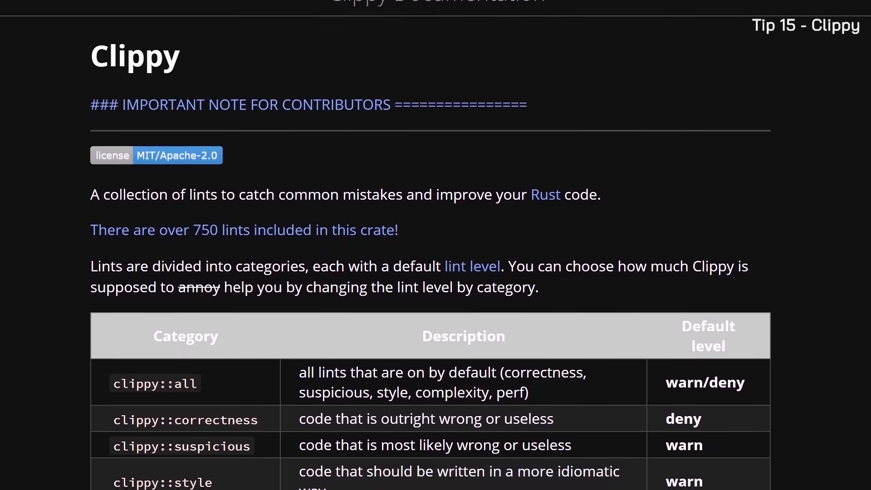
Scroll the Clippy documentation down to the lint category table with default levels.
scroll(down, 3)
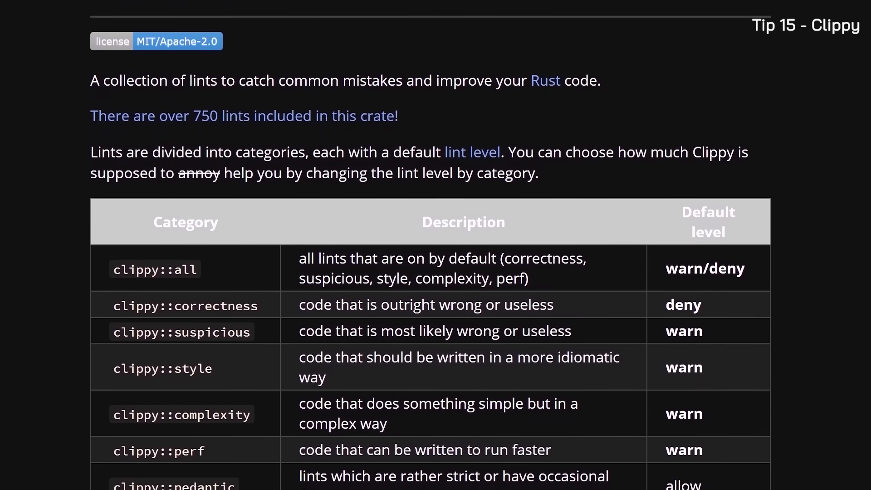
scroll(down, 3)
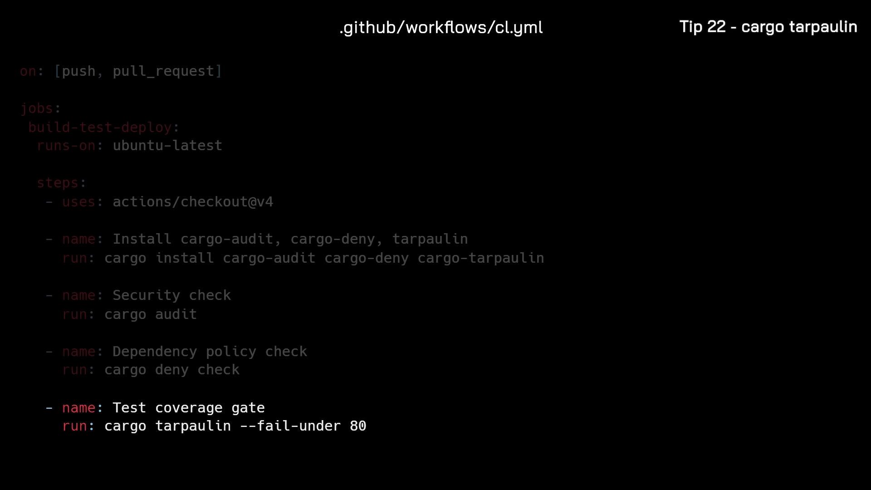
Scroll through the CI workflow showing the tarpaulin coverage gate at 80 and cargo chef build step.
scroll(down, 3)
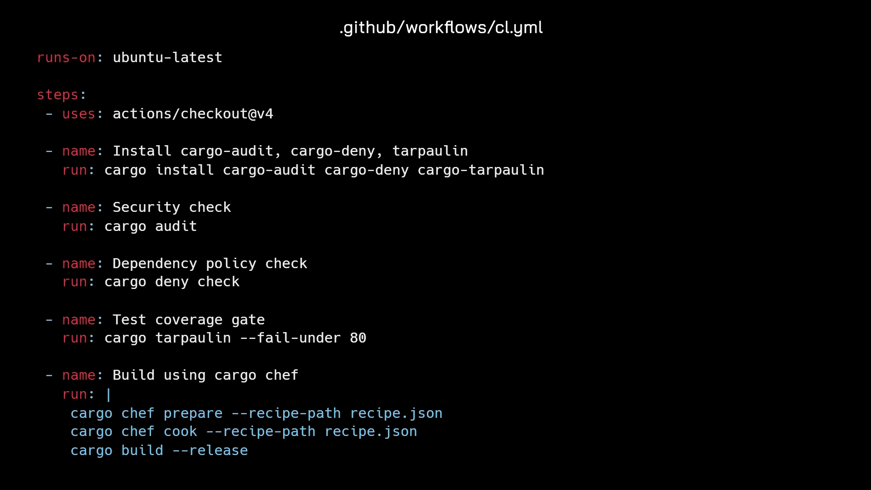